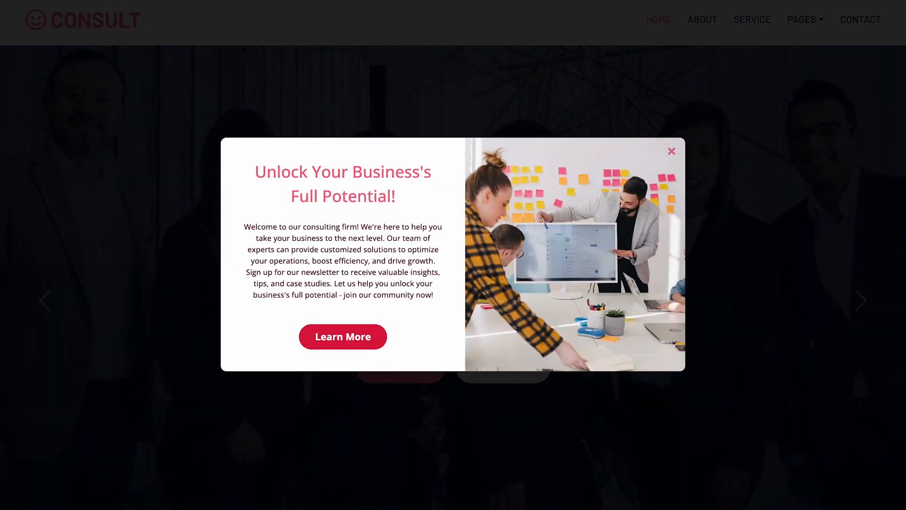
{"action": "mouse_move", "coordinate": [360, 337]}
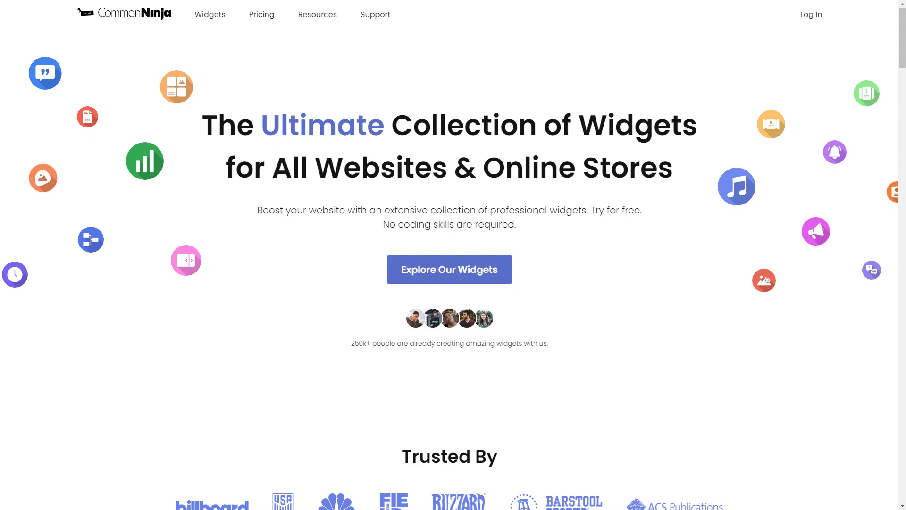
- Browse the widget catalog to Notification Popup and start creating a new one
{"action": "left_click", "coordinate": [450, 269]}
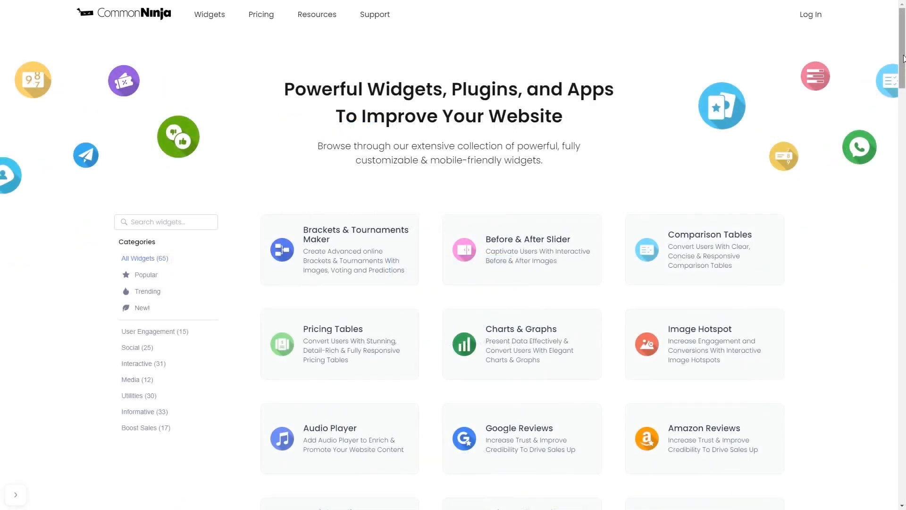
{"action": "scroll", "scroll_direction": "down", "scroll_amount": 3}
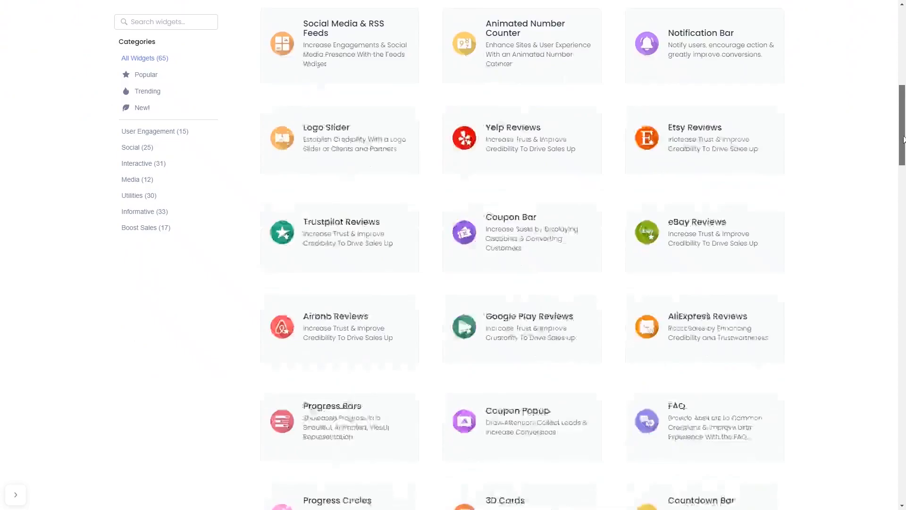
{"action": "scroll", "scroll_direction": "down", "scroll_amount": 3}
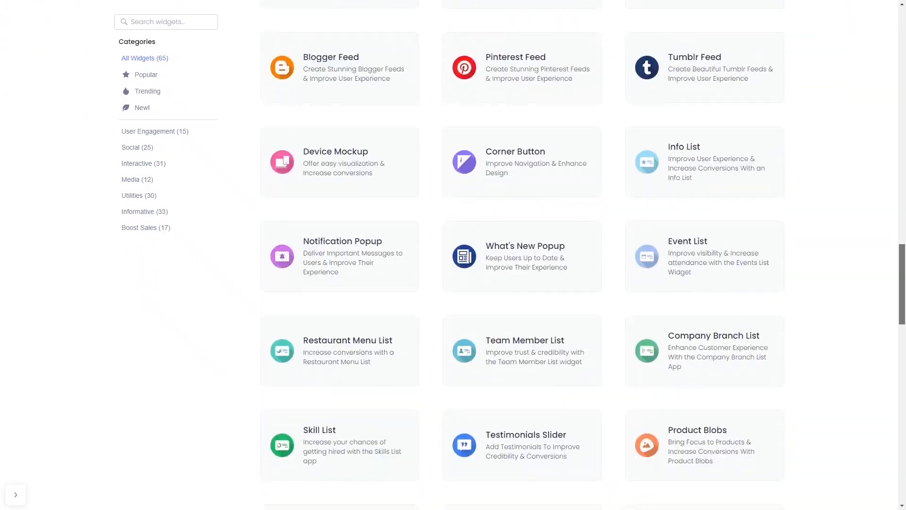
{"action": "left_click", "coordinate": [342, 256]}
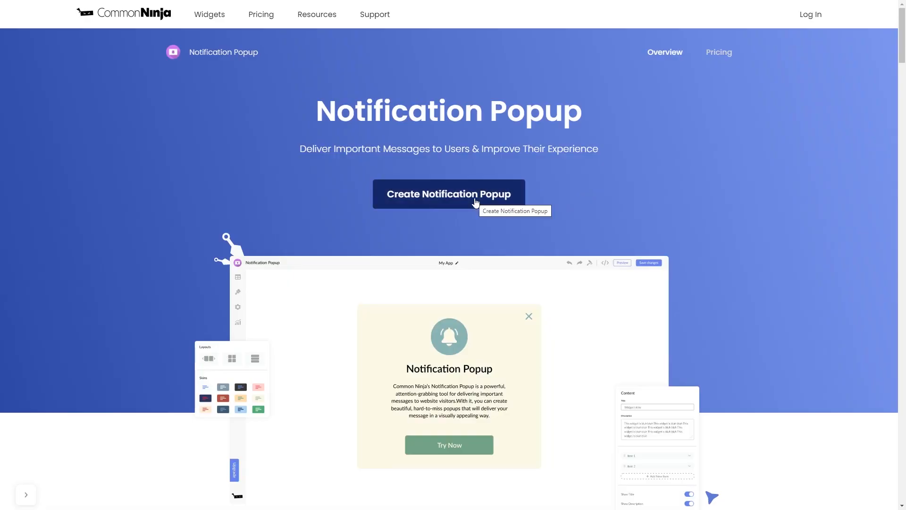
{"action": "left_click", "coordinate": [475, 201]}
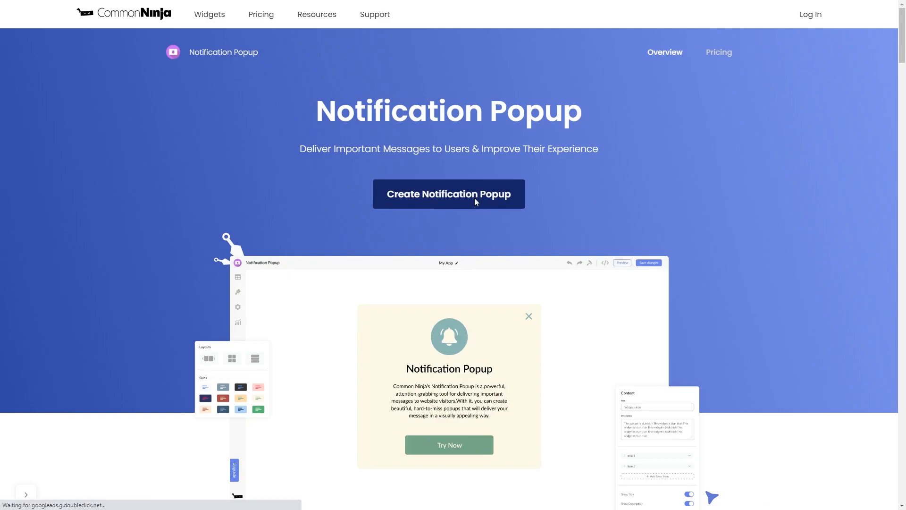
- Set the Unsplash Brainstorming photo of notes beside a laptop as the popup's cover image
{"action": "left_click", "coordinate": [448, 194]}
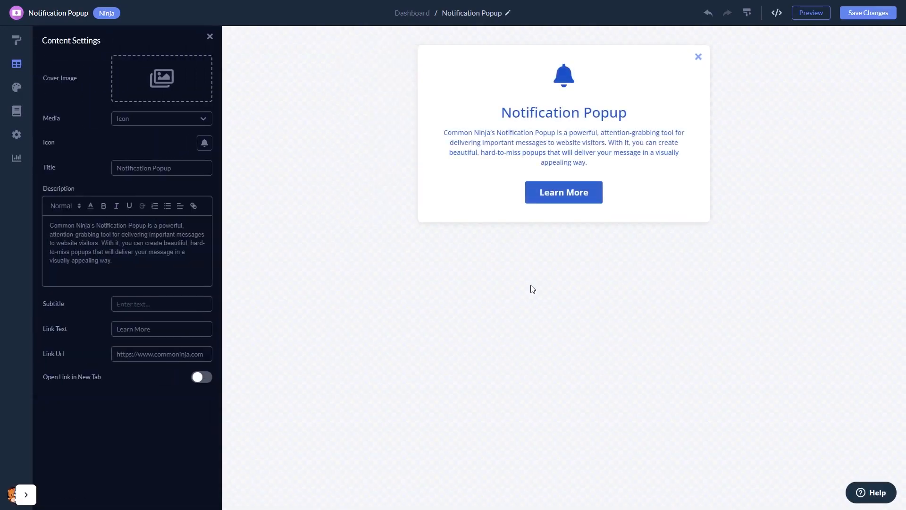
{"action": "mouse_move", "coordinate": [195, 95]}
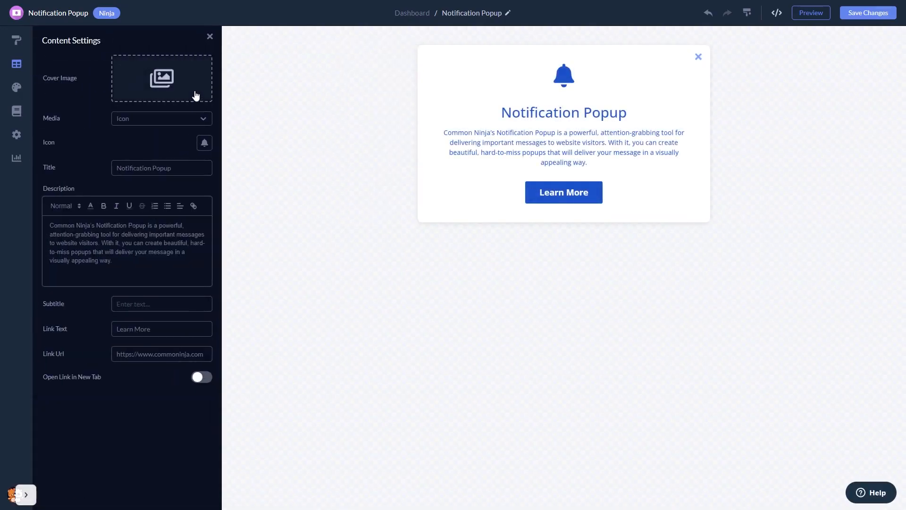
{"action": "left_click", "coordinate": [161, 78]}
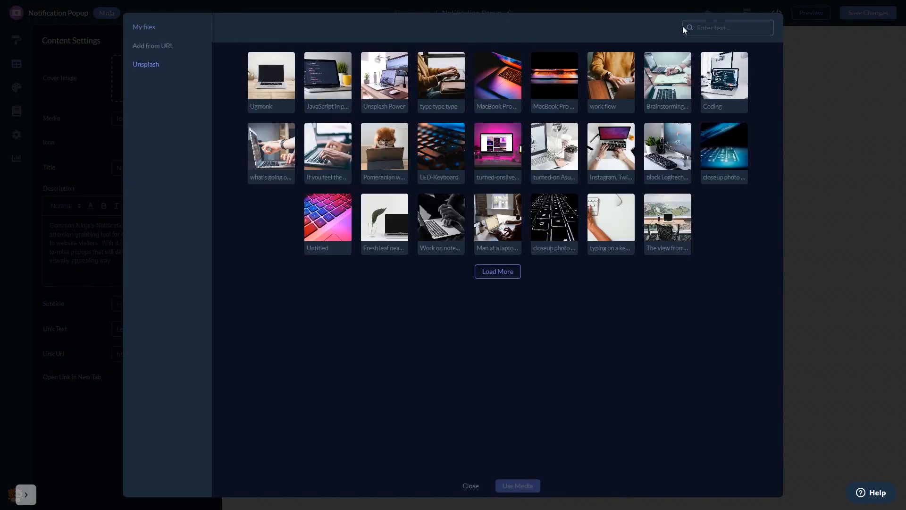
{"action": "left_click", "coordinate": [667, 78]}
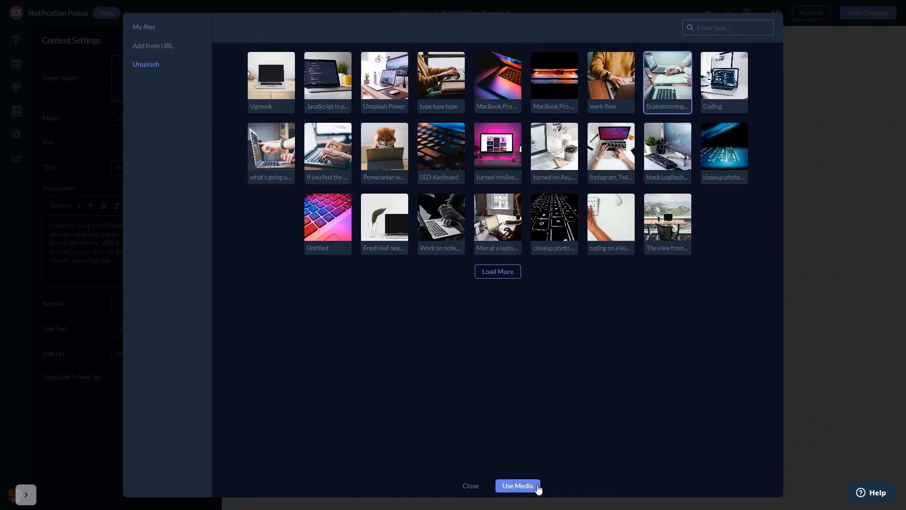
{"action": "left_click", "coordinate": [518, 486]}
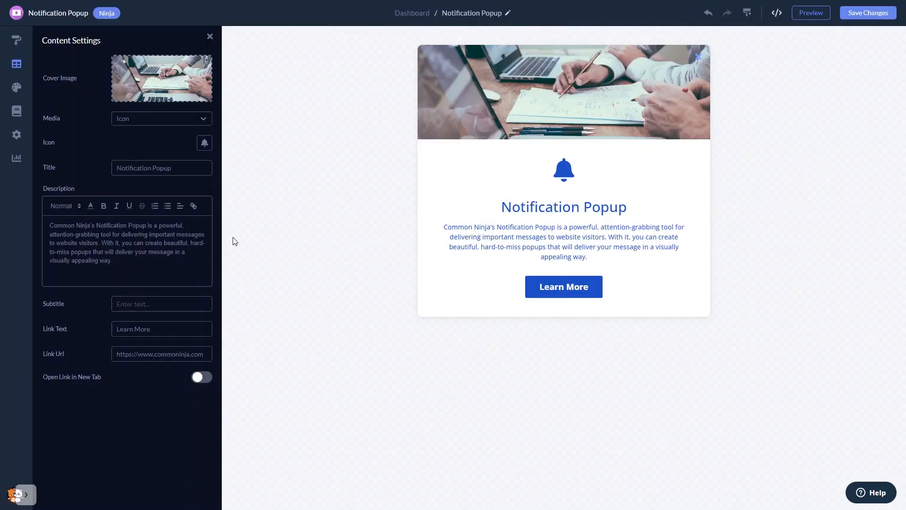
{"action": "mouse_move", "coordinate": [16, 41]}
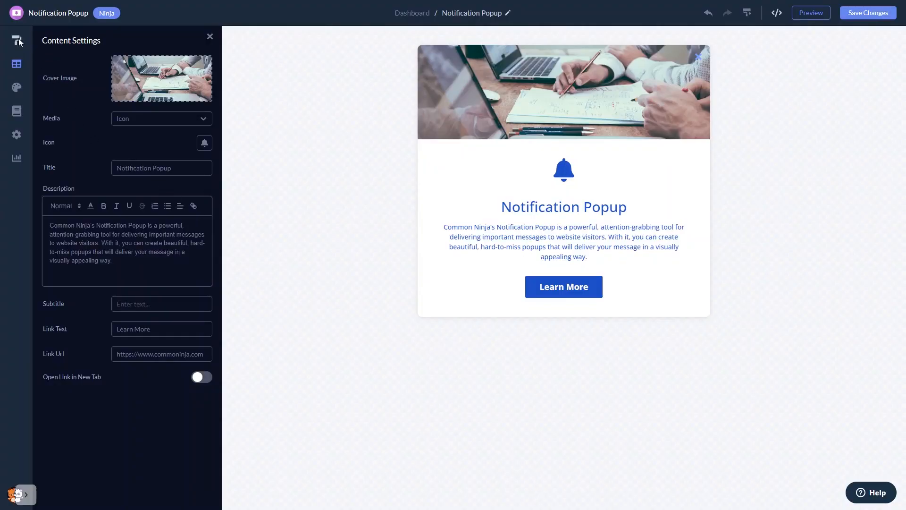
- Use a side-by-side layout and dark teal skin, then start a dark blue-gold gradient background
{"action": "left_click", "coordinate": [16, 41]}
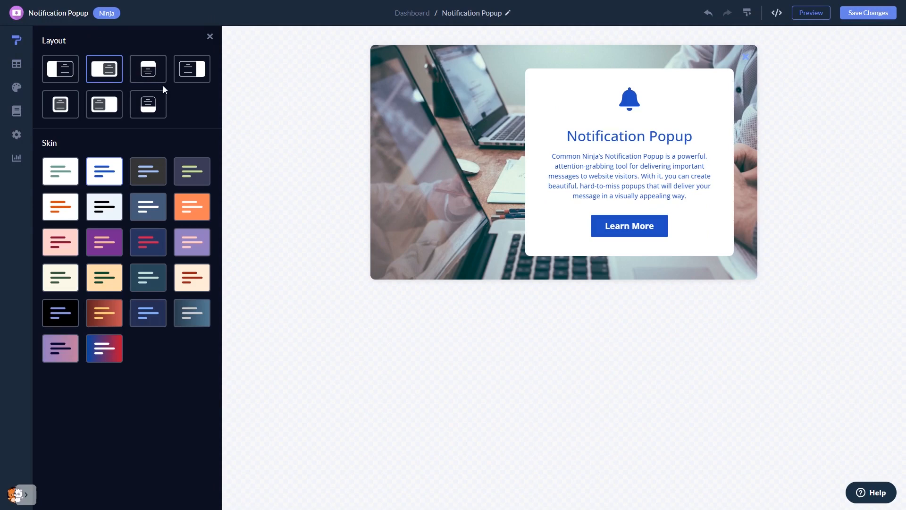
{"action": "left_click", "coordinate": [148, 104]}
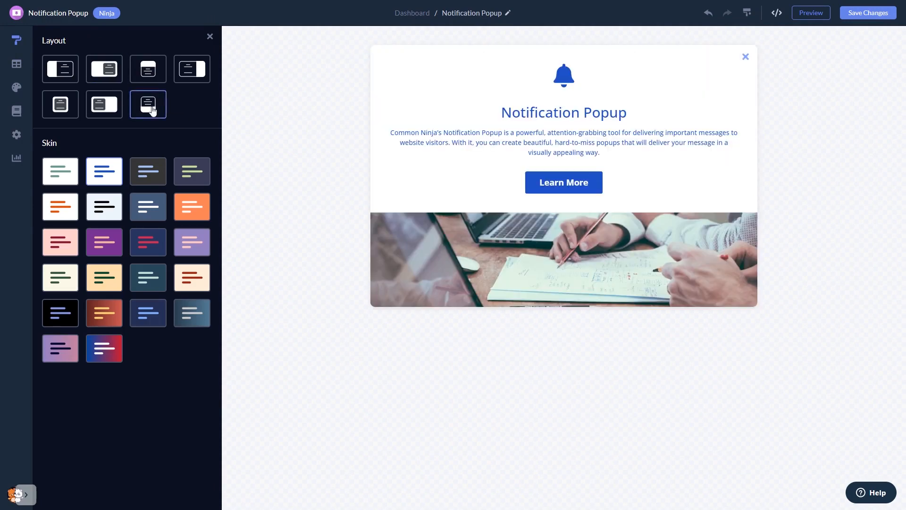
{"action": "left_click", "coordinate": [192, 69]}
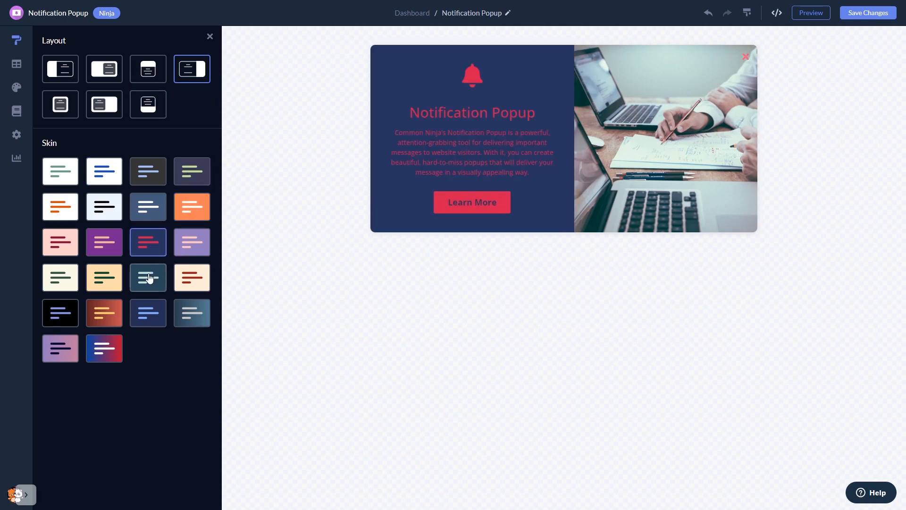
{"action": "left_click", "coordinate": [148, 277]}
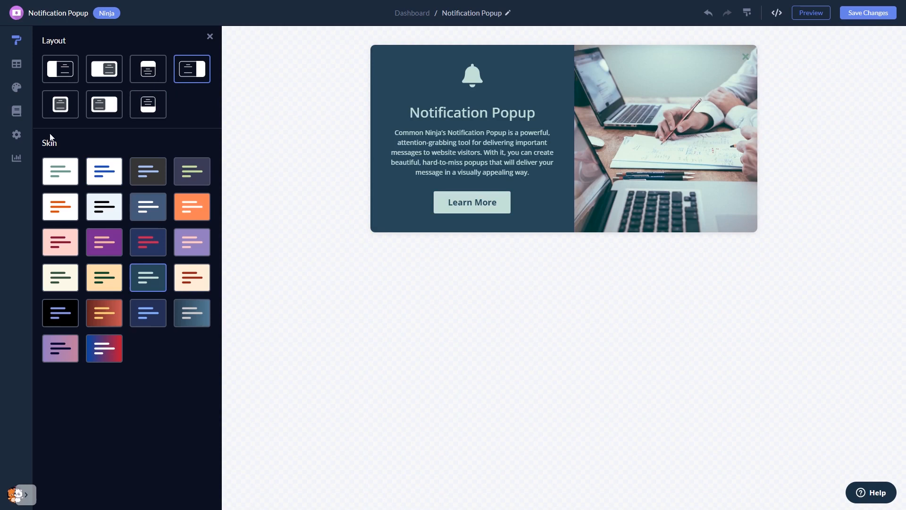
{"action": "left_click", "coordinate": [16, 87]}
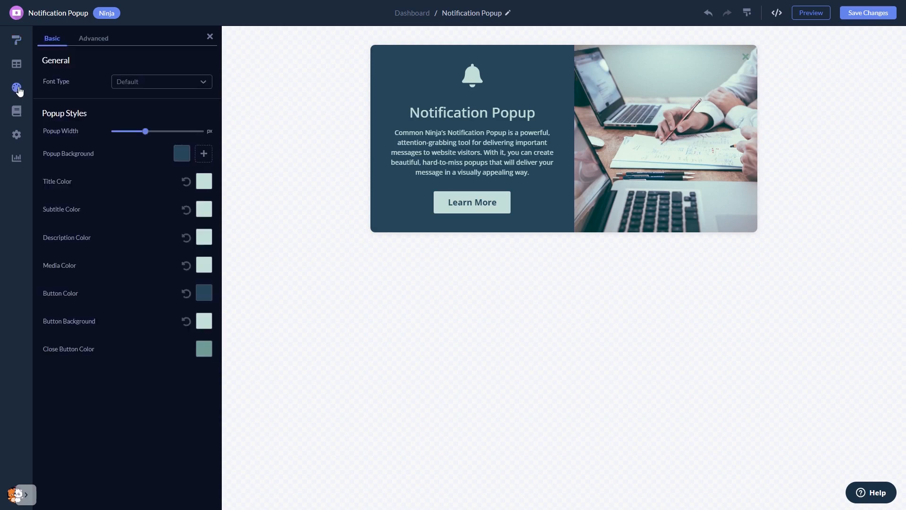
{"action": "left_click", "coordinate": [203, 153]}
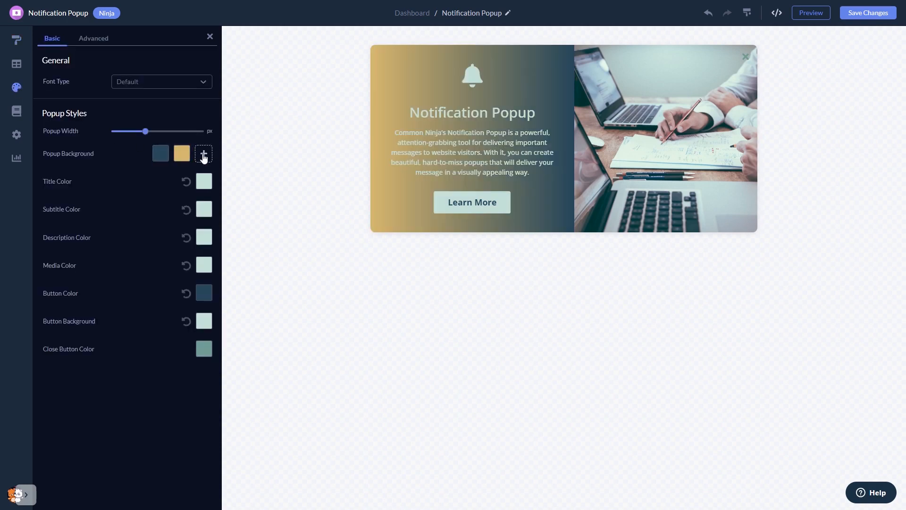
{"action": "mouse_move", "coordinate": [18, 113]}
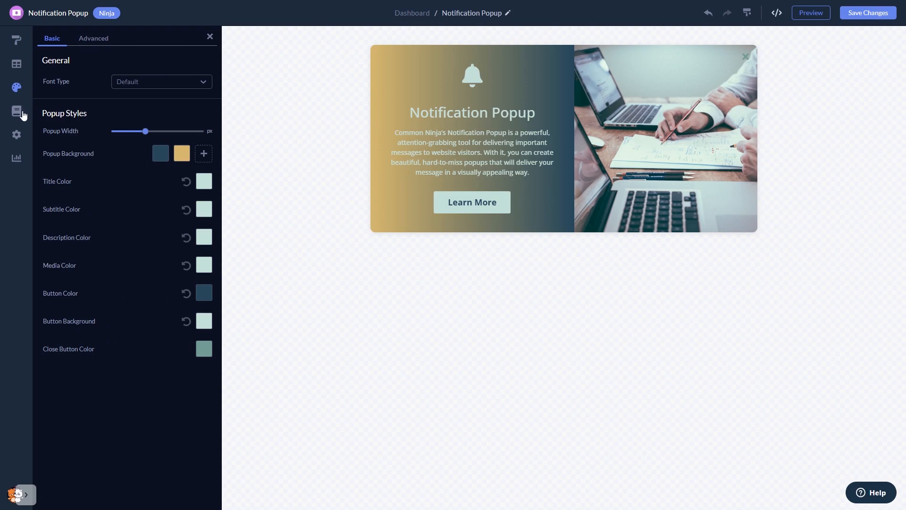
- Review the Triggers panel, then the Visibility toggles for title, description, image, button and shadow
{"action": "left_click", "coordinate": [16, 110]}
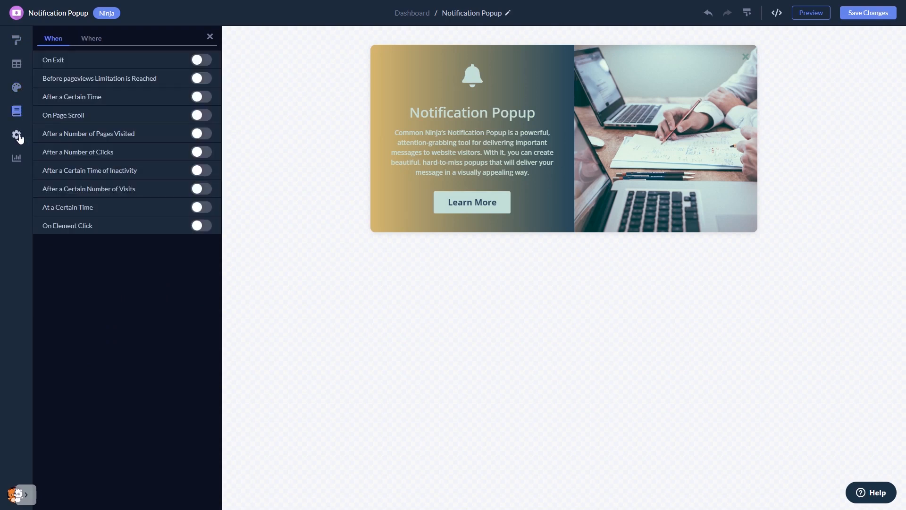
{"action": "left_click", "coordinate": [16, 137]}
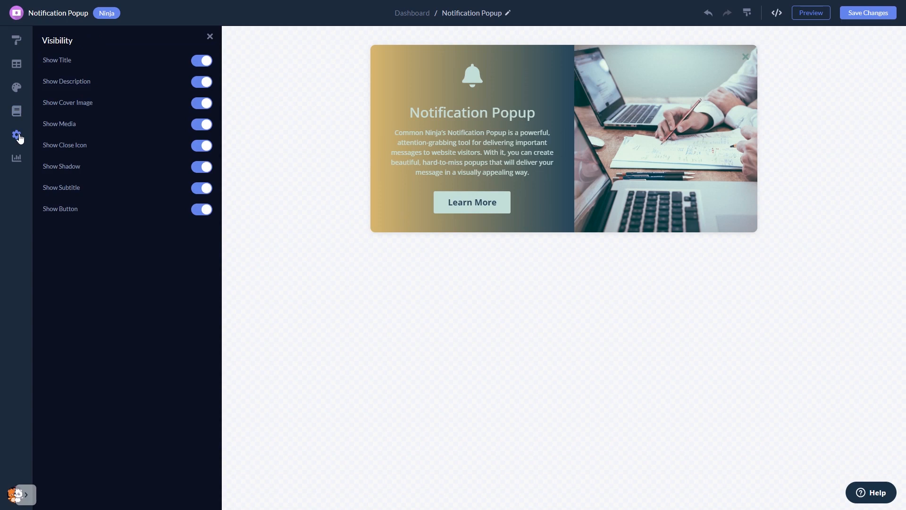
{"action": "mouse_move", "coordinate": [820, 89]}
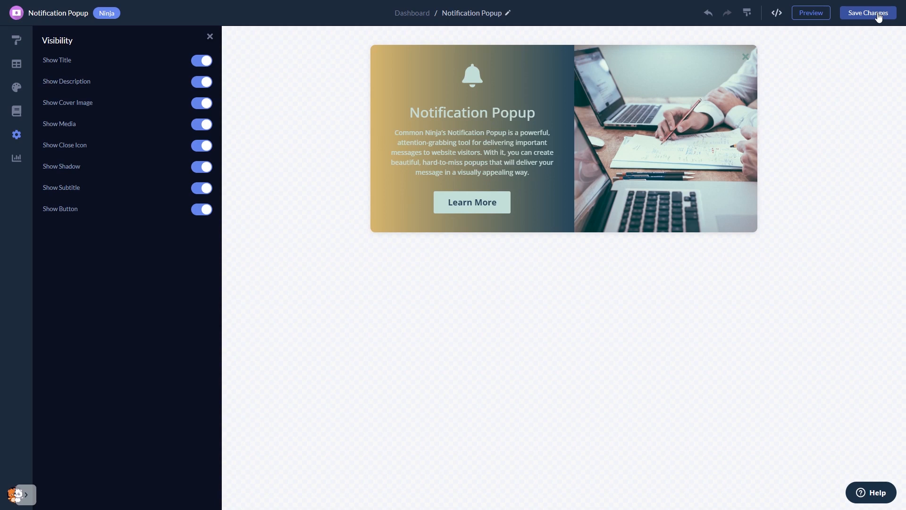
{"action": "mouse_move", "coordinate": [872, 23]}
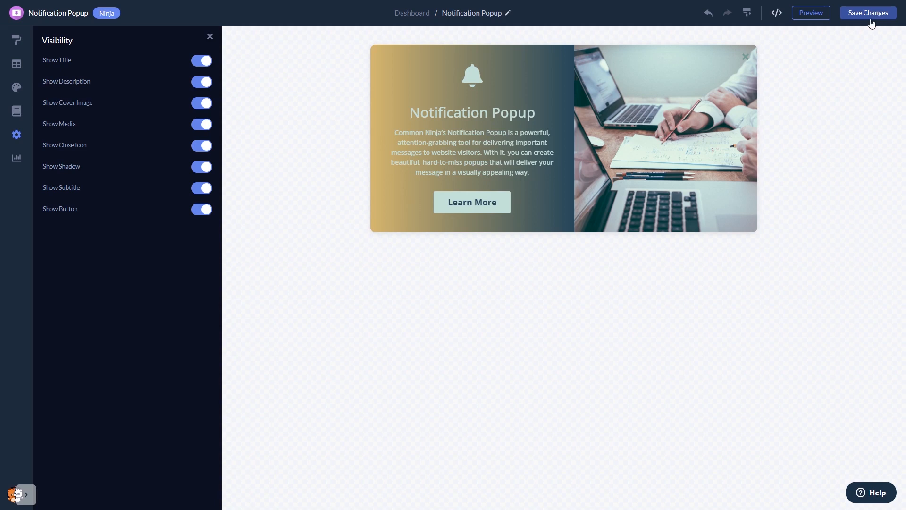
{"action": "mouse_move", "coordinate": [423, 25]}
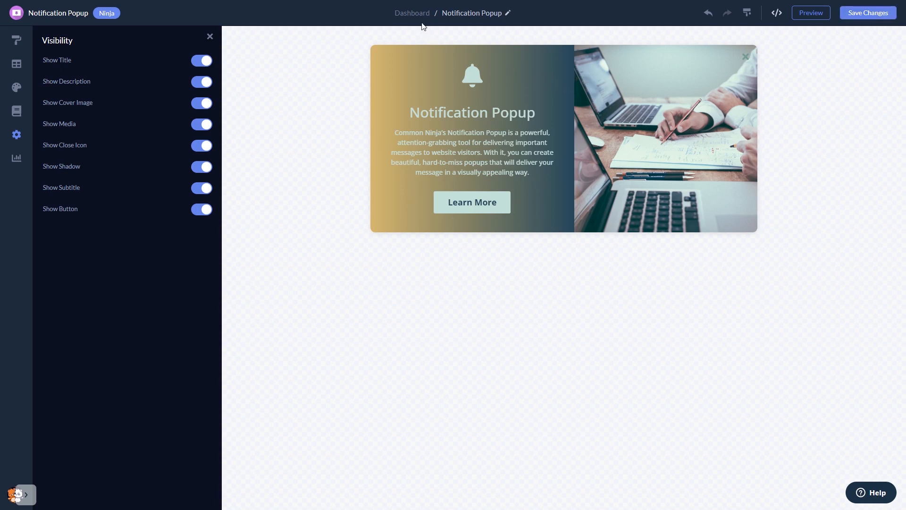
{"action": "mouse_move", "coordinate": [418, 17]}
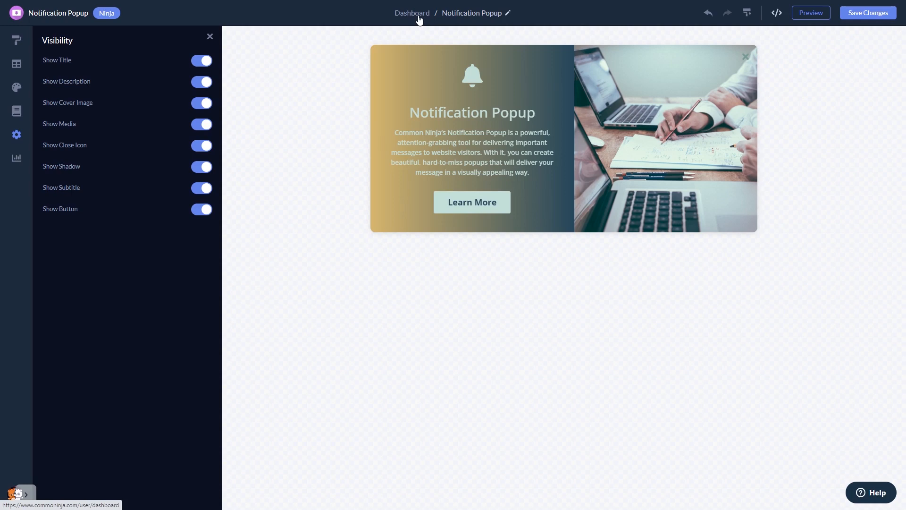
- Copy the widget's installation code from the Dashboard's Add to site dialog, then close it
{"action": "left_click", "coordinate": [411, 13]}
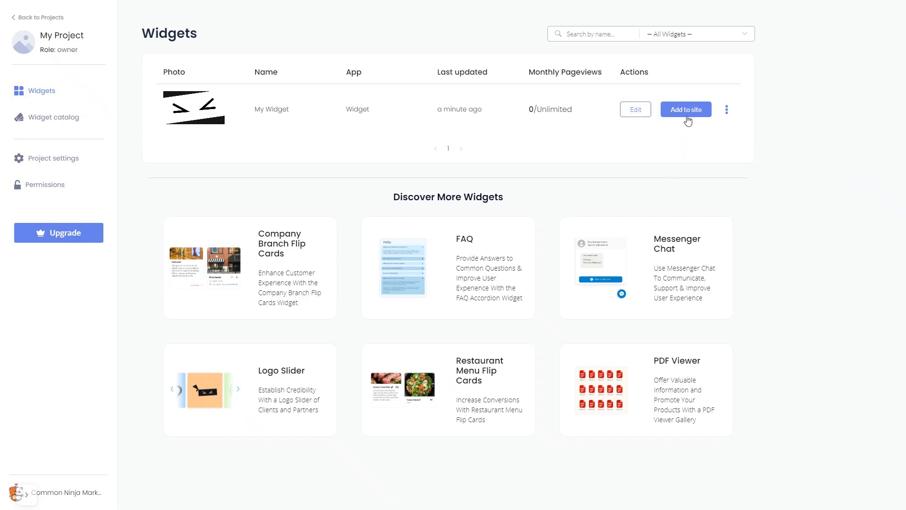
{"action": "left_click", "coordinate": [685, 109]}
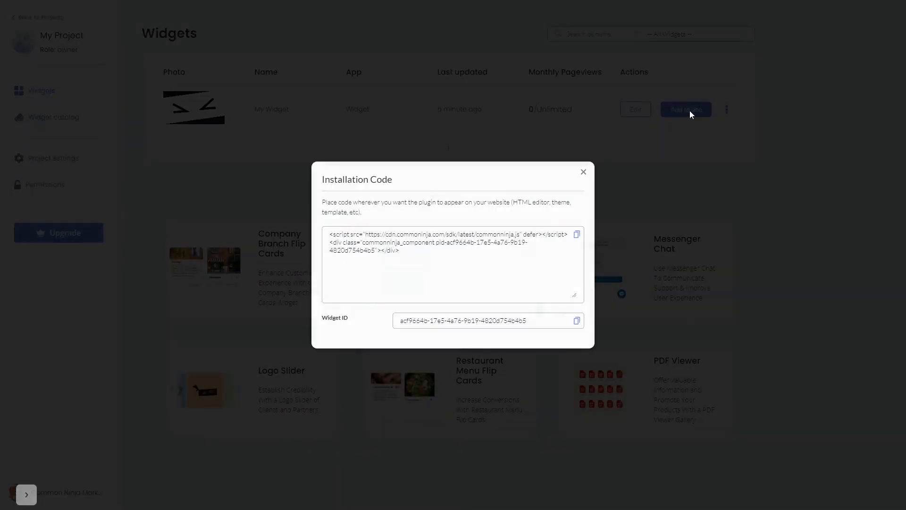
{"action": "mouse_move", "coordinate": [661, 164]}
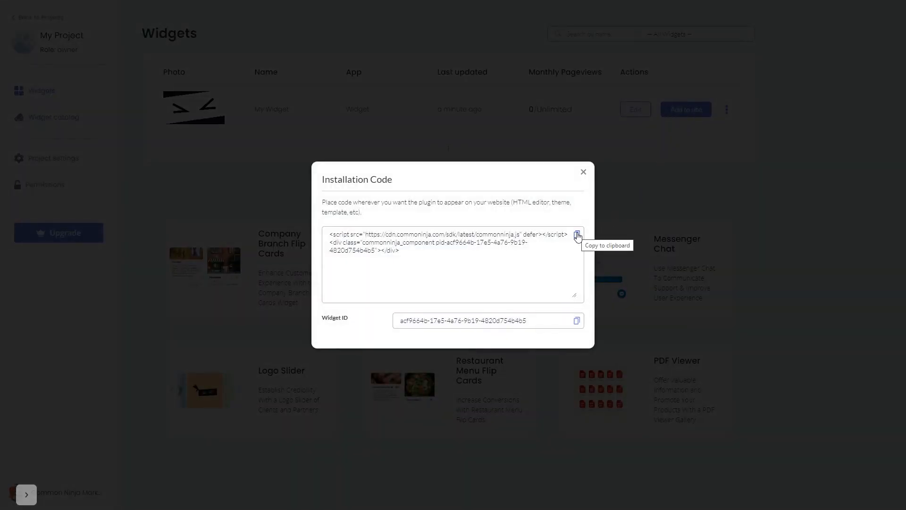
{"action": "left_click", "coordinate": [577, 236]}
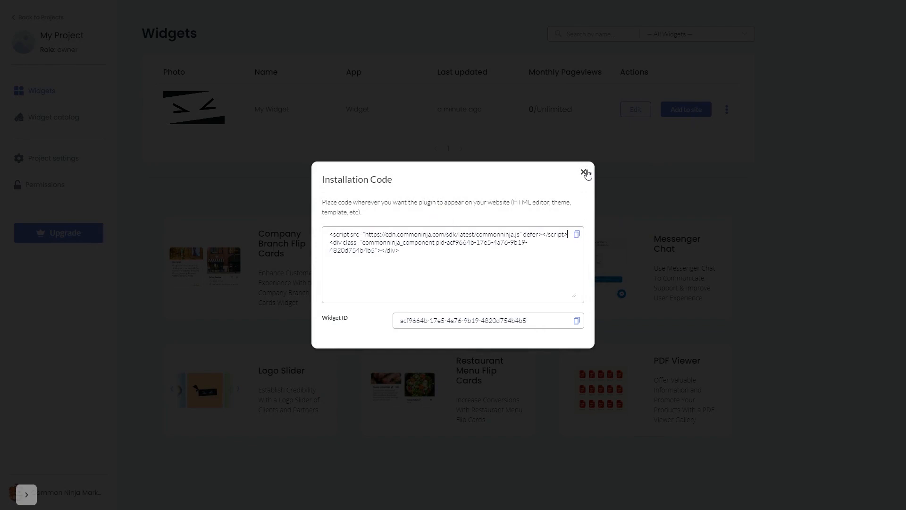
{"action": "left_click", "coordinate": [582, 172]}
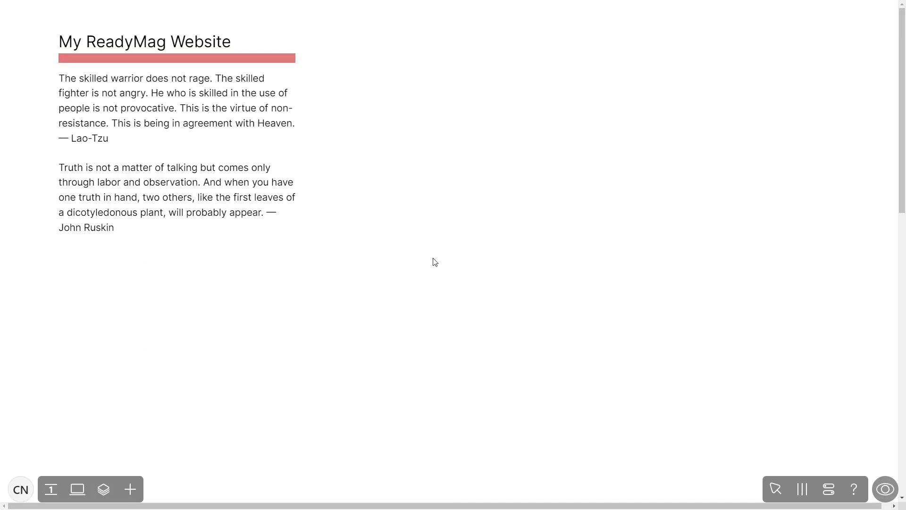
{"action": "mouse_move", "coordinate": [130, 489]}
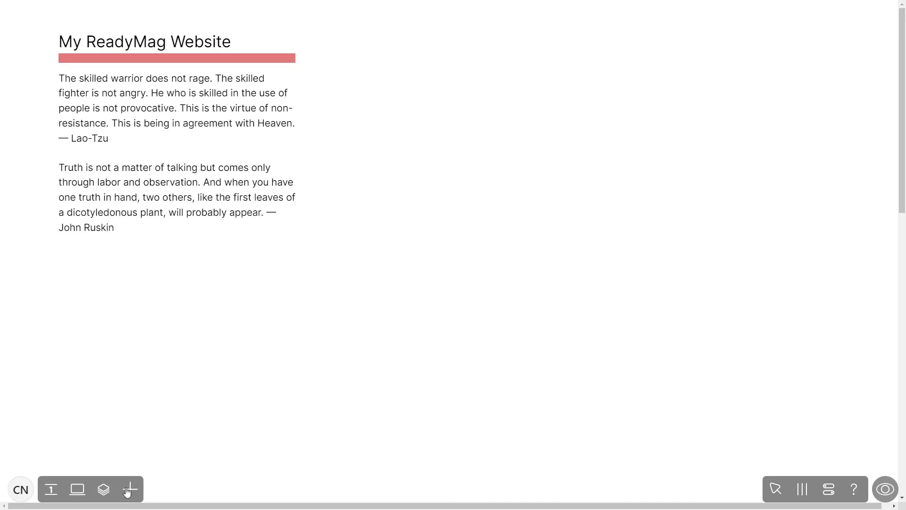
- Add a custom Code widget to the Readymag page
{"action": "left_click", "coordinate": [131, 489]}
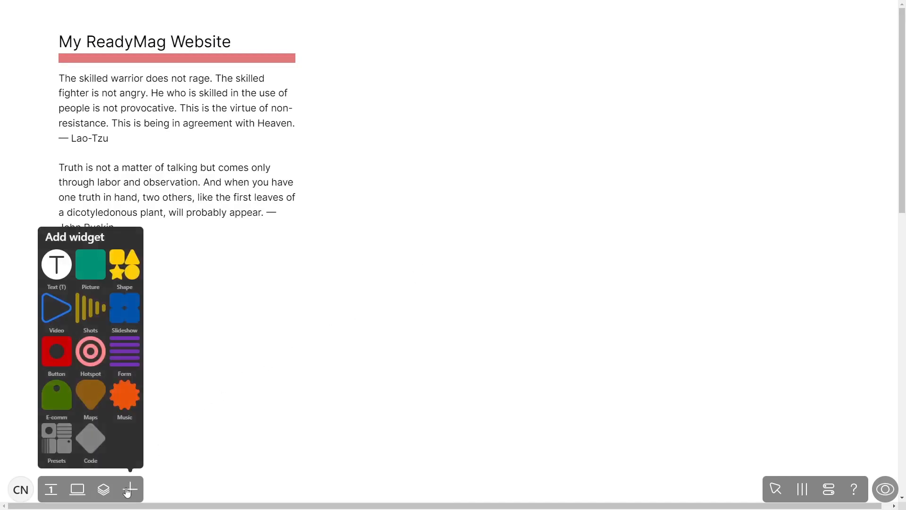
{"action": "left_click", "coordinate": [90, 438]}
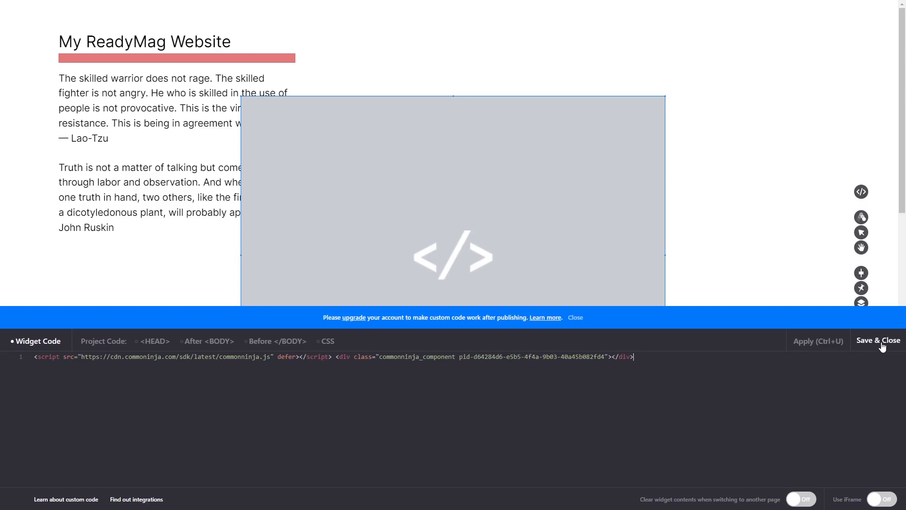
{"action": "mouse_move", "coordinate": [880, 371]}
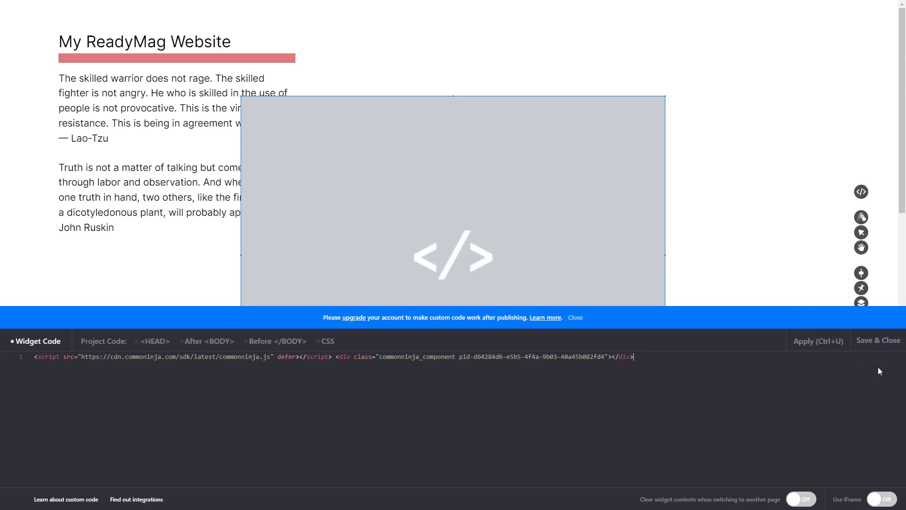